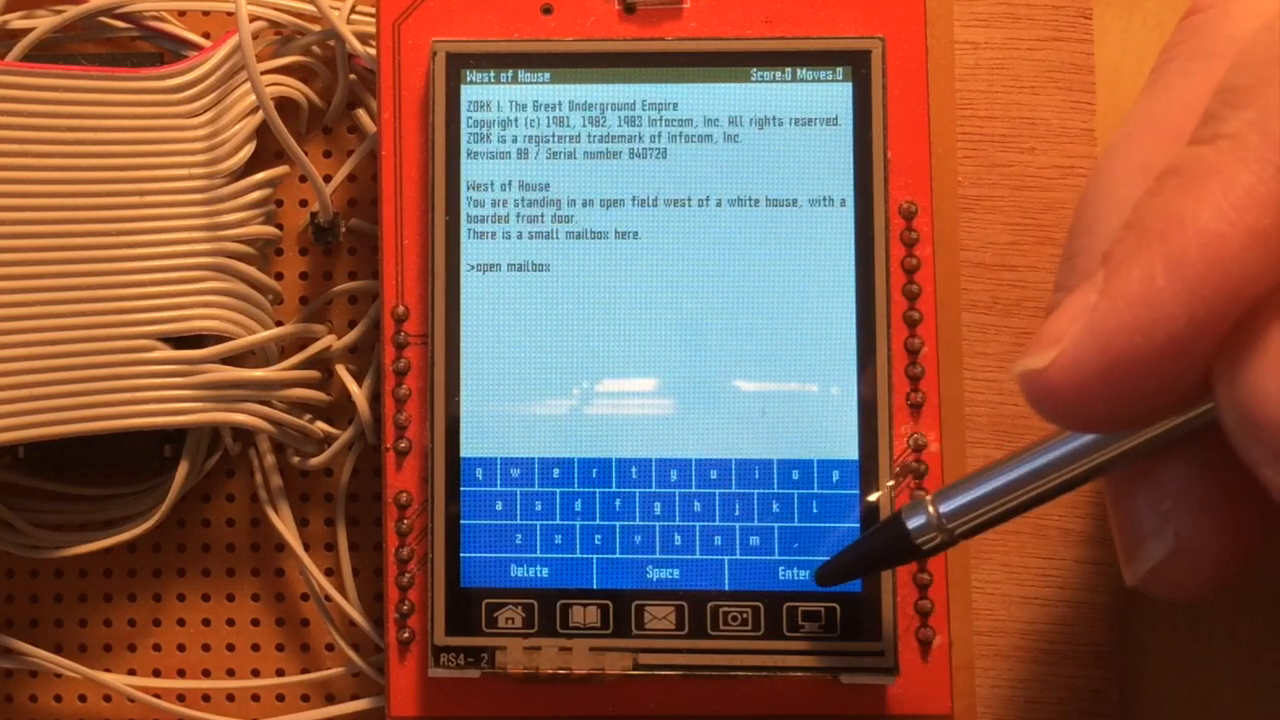
Submit the 'open mailbox' command at the Zork I prompt.
click(793, 573)
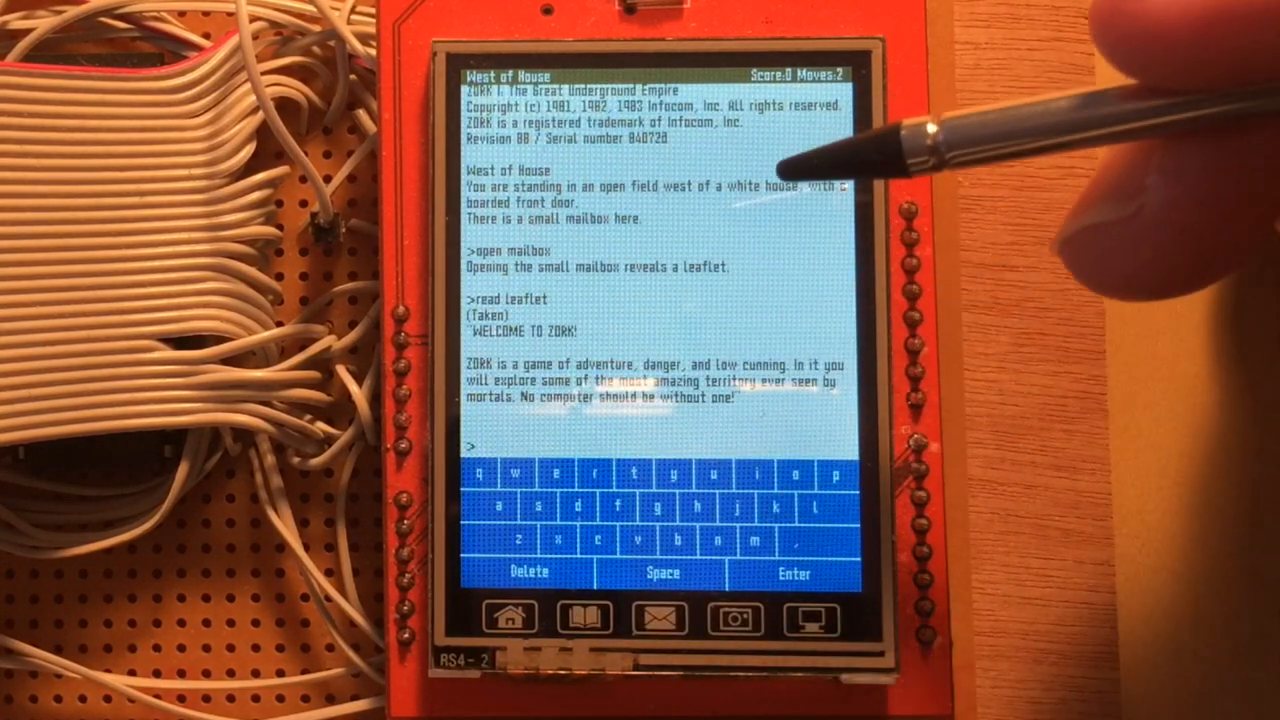
mouse_move(665, 480)
text(go west)
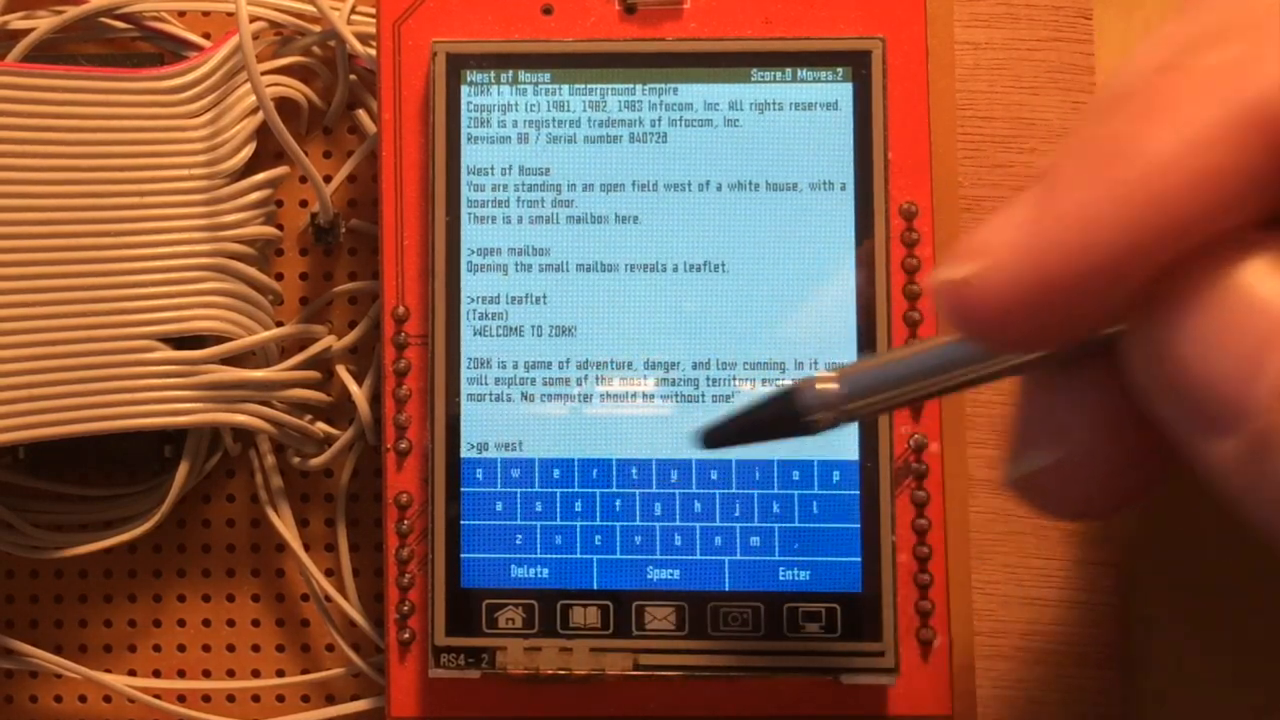
Submit 'go west' to move Zork I into the Forest location.
click(793, 573)
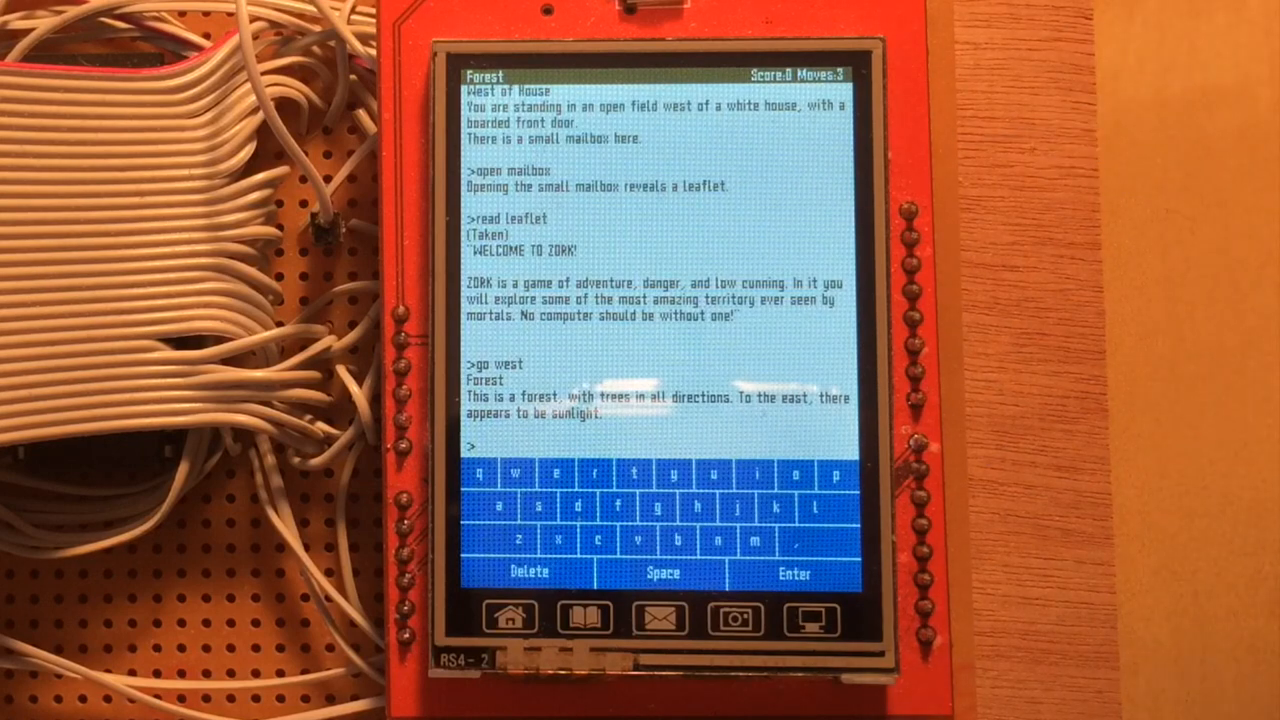
mouse_move(700, 220)
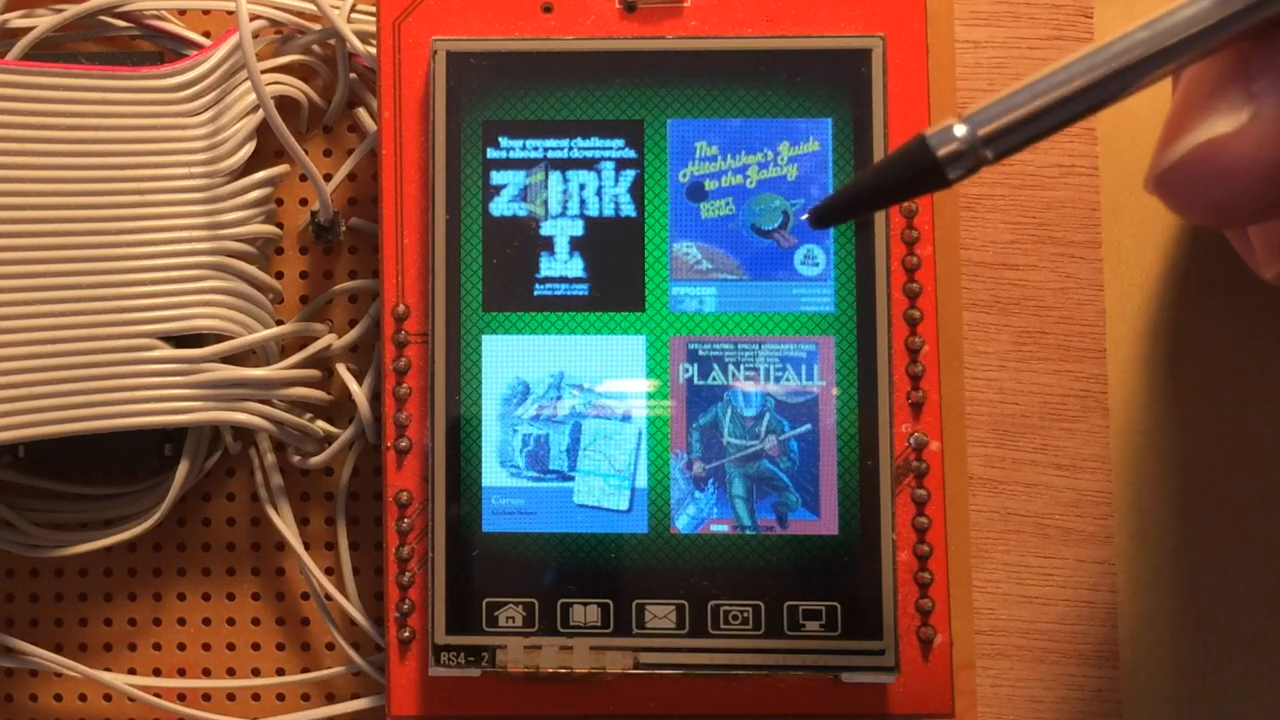
click(755, 210)
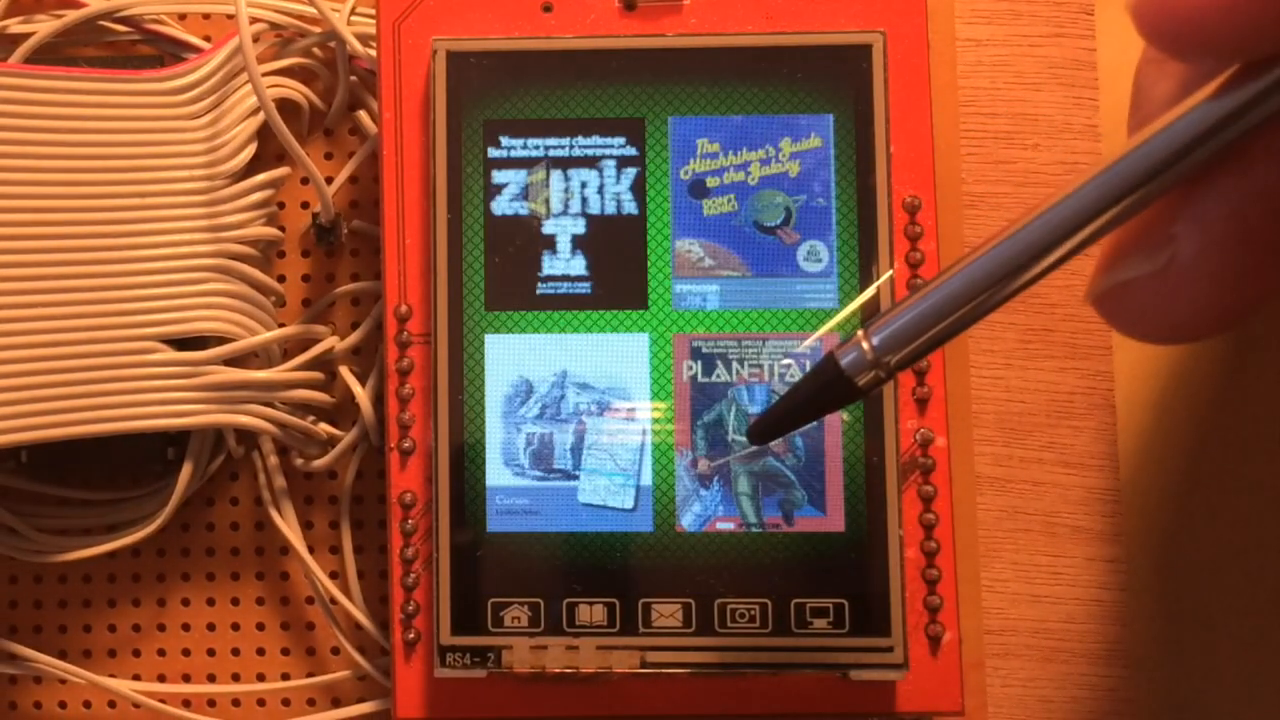
click(770, 430)
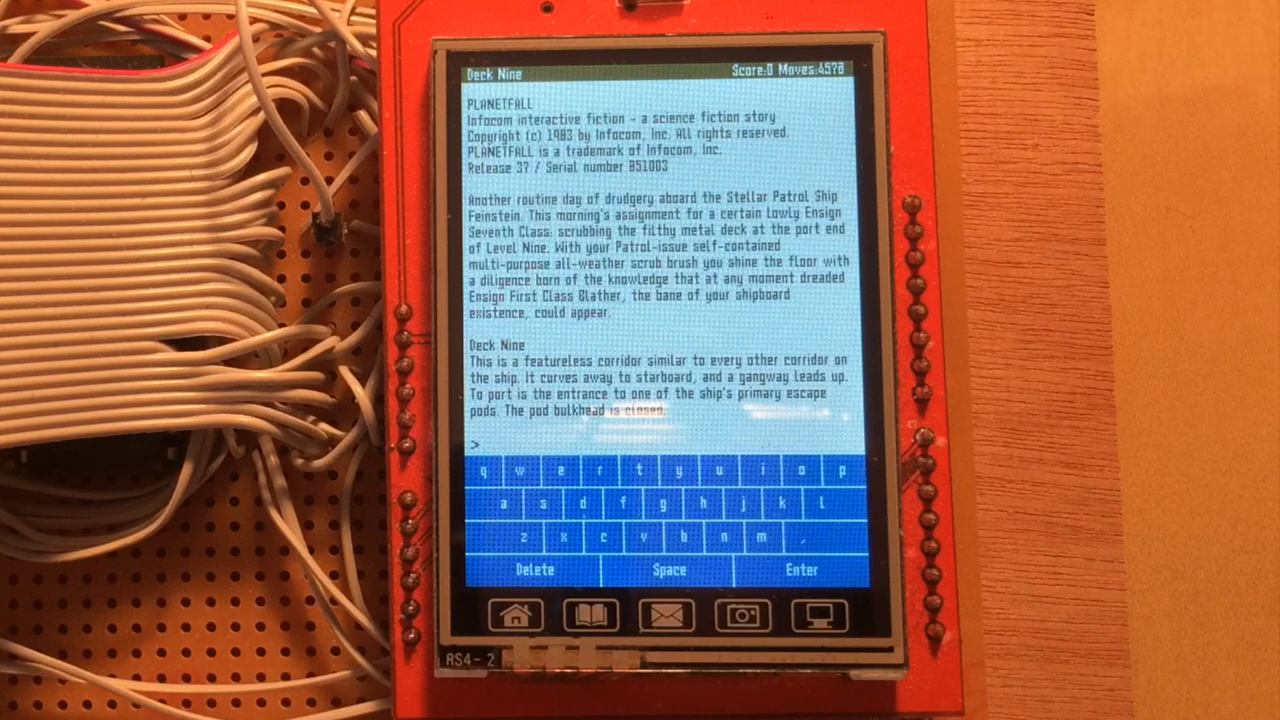
mouse_move(780, 150)
text(mandelbrot)
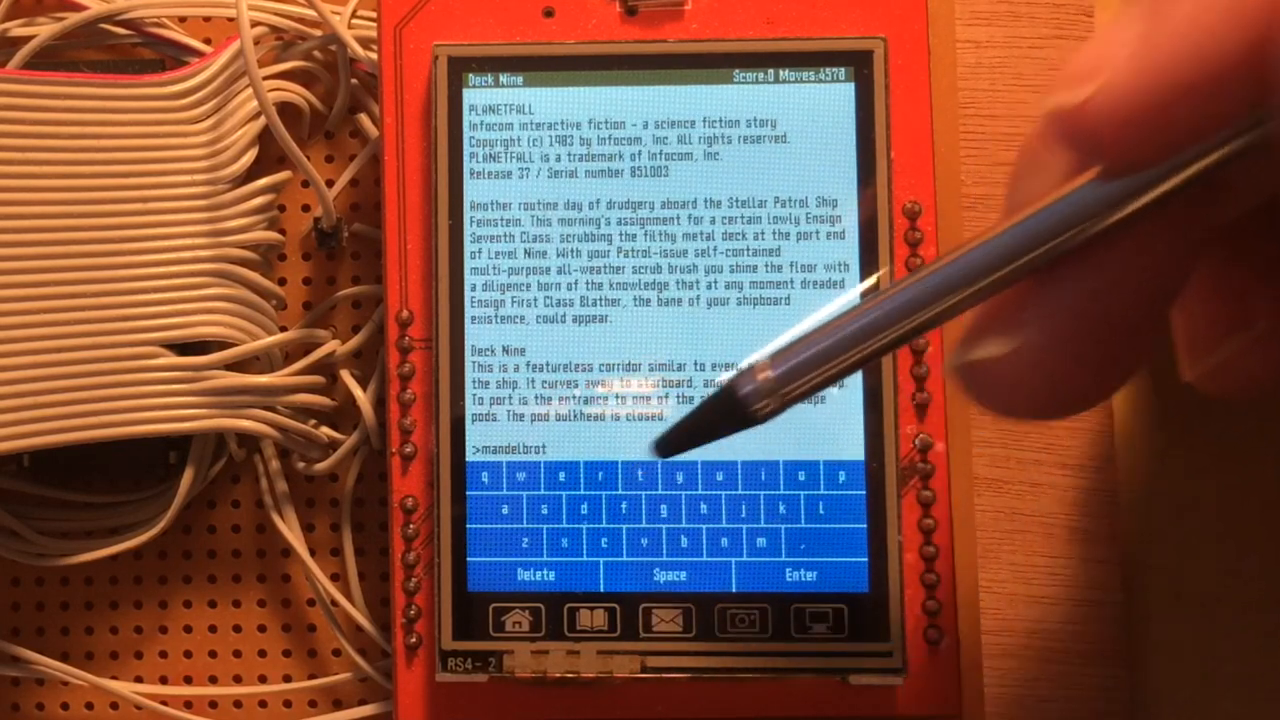
Run 'mandelbrot' to render the fractal, then dismiss it back to Planetfall's 'Time passes...' prompt.
click(800, 575)
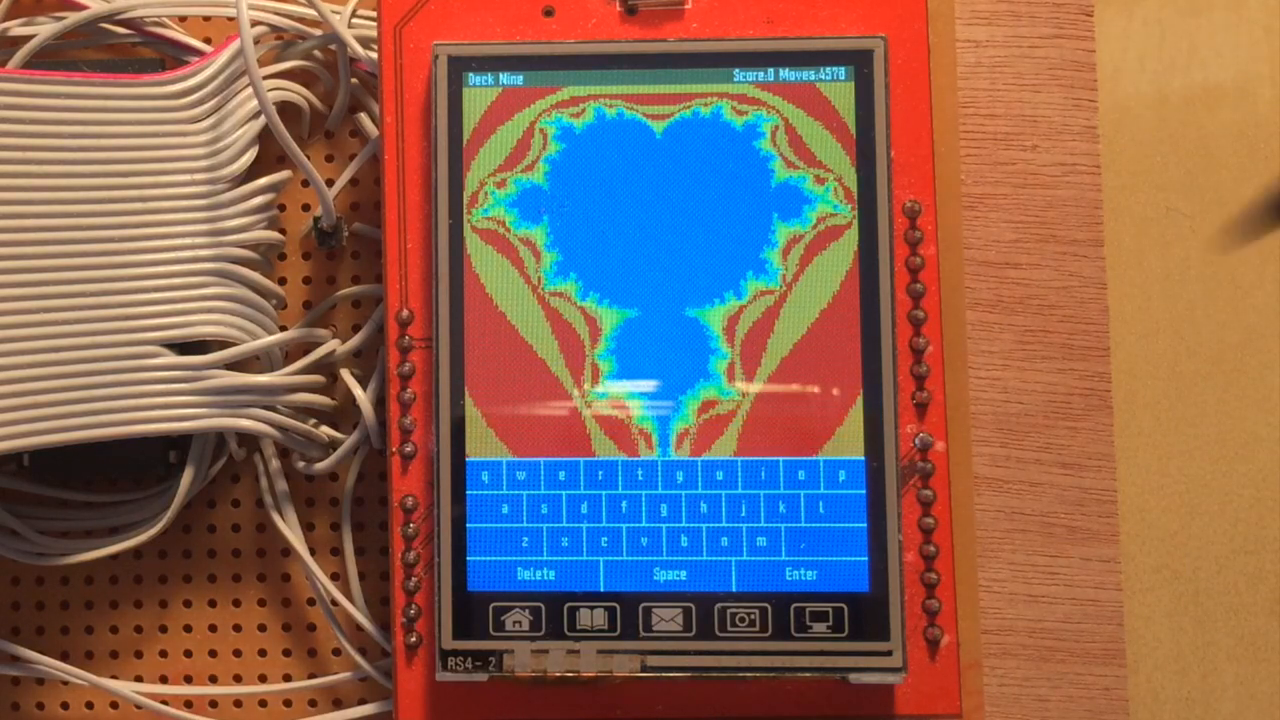
click(801, 574)
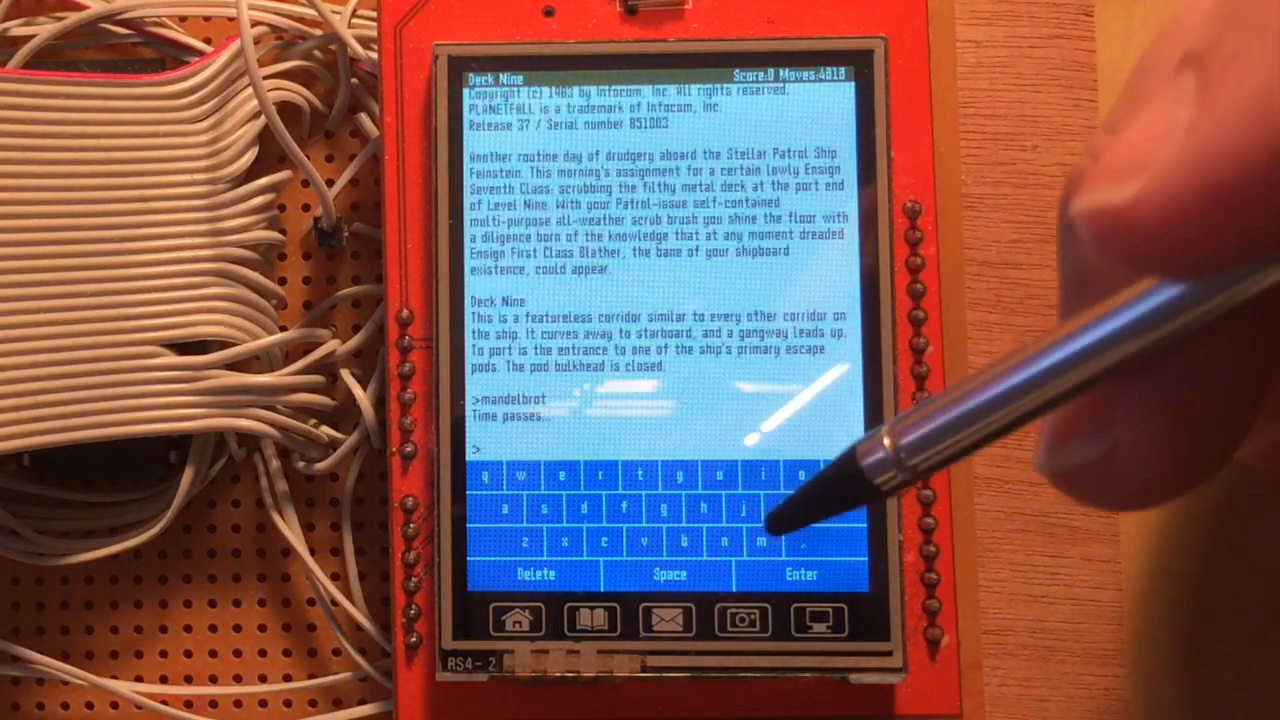